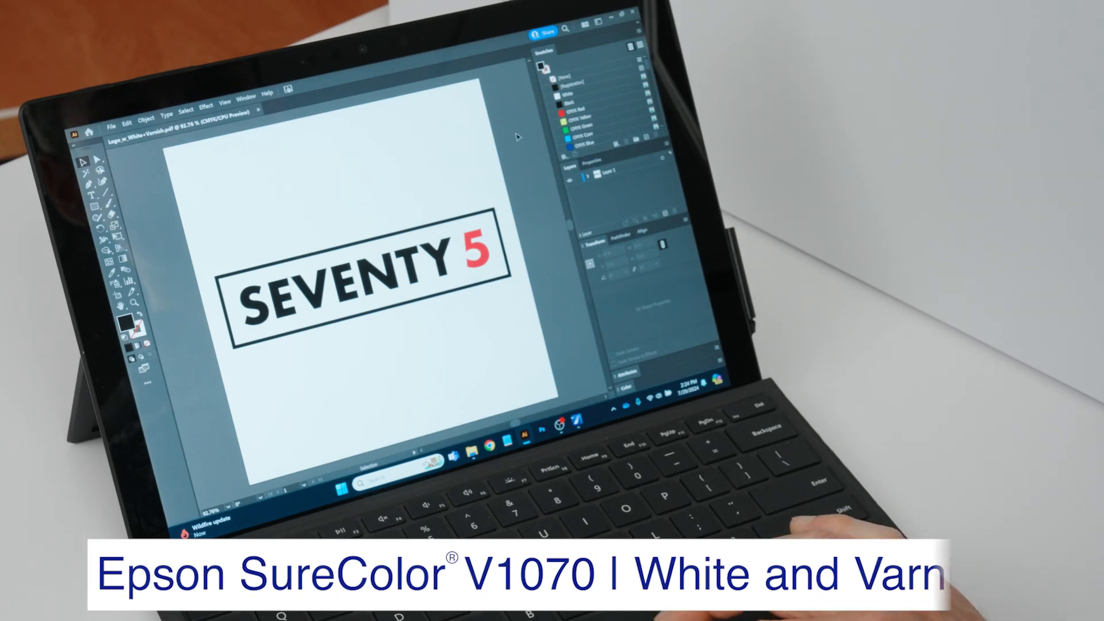
Step: Rename the existing White swatch to WhiteOld via its Swatch Options
left_click(897, 99)
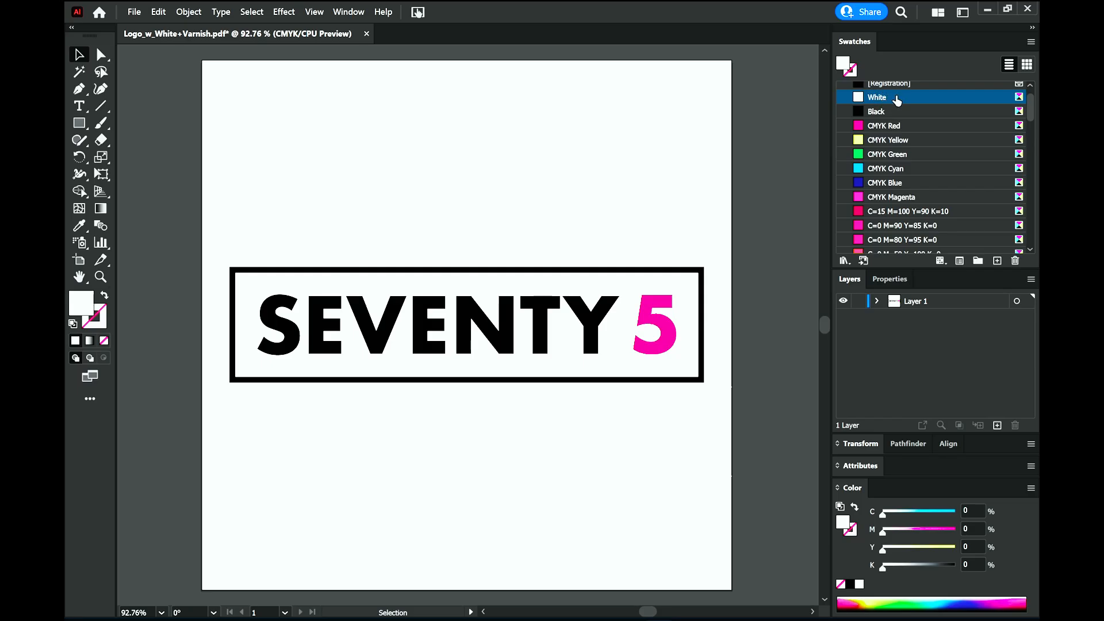
double_click(856, 96)
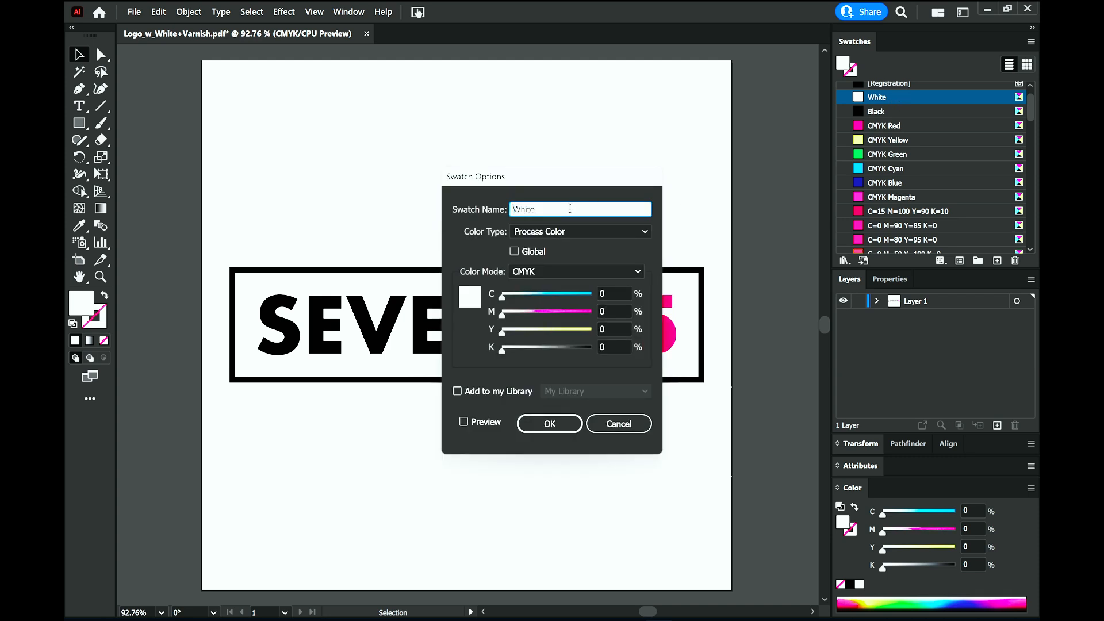
type("Old")
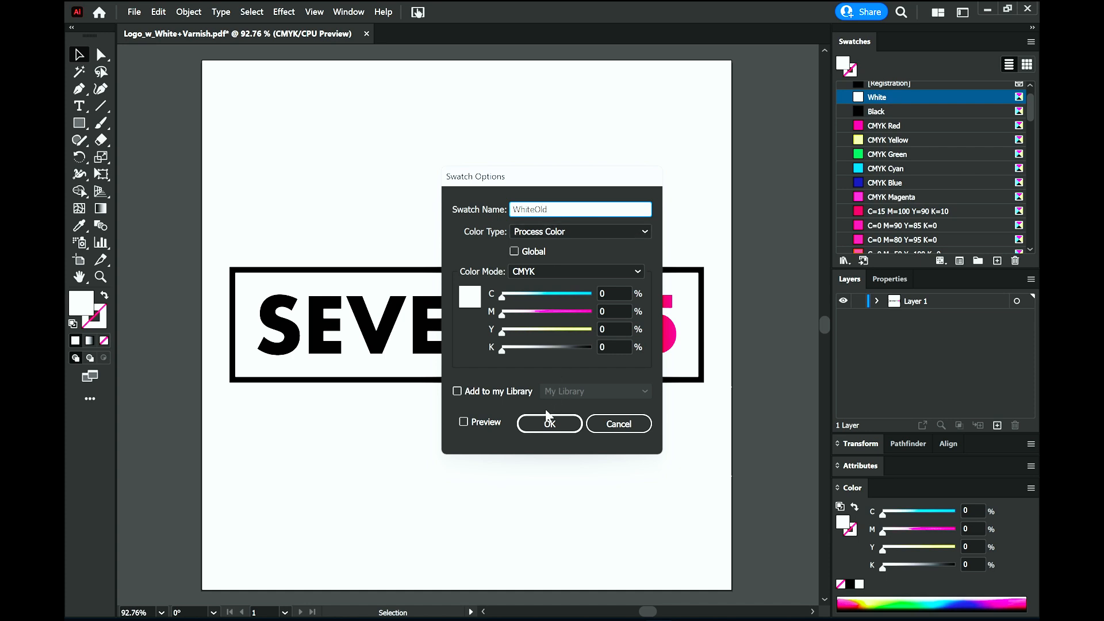
left_click(549, 423)
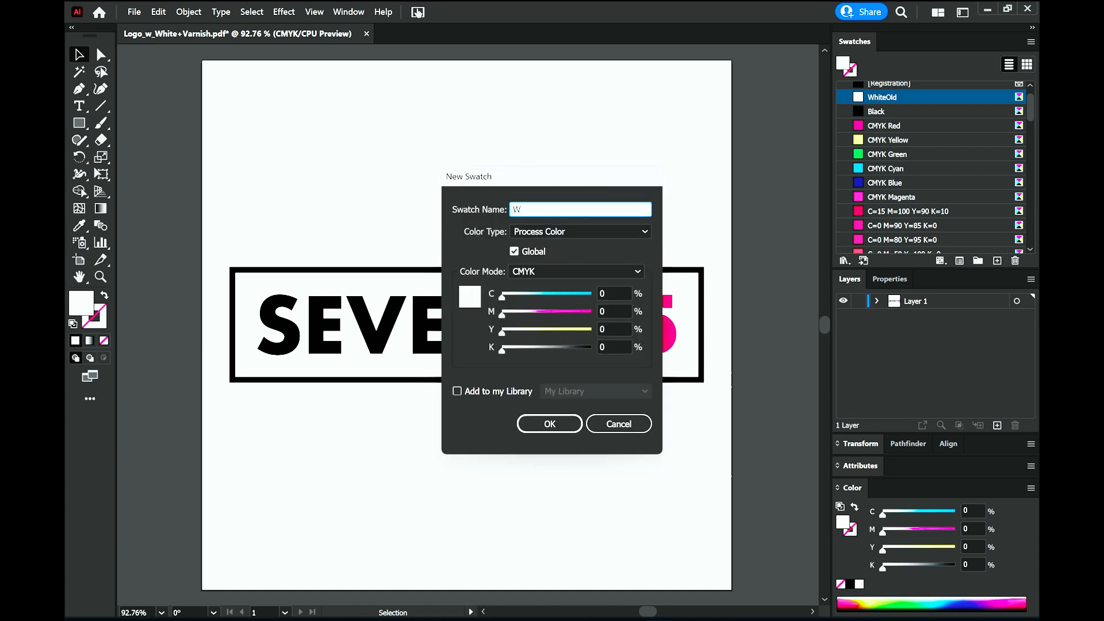
Step: Create a spot-colour swatch named White with C=100
type("hite")
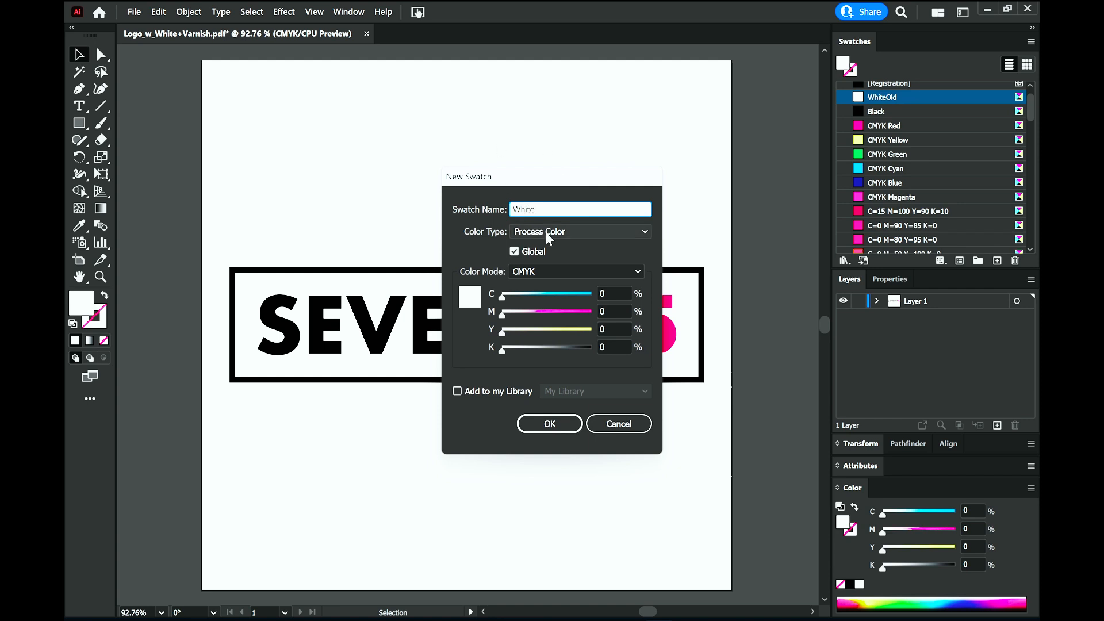
left_click(579, 233)
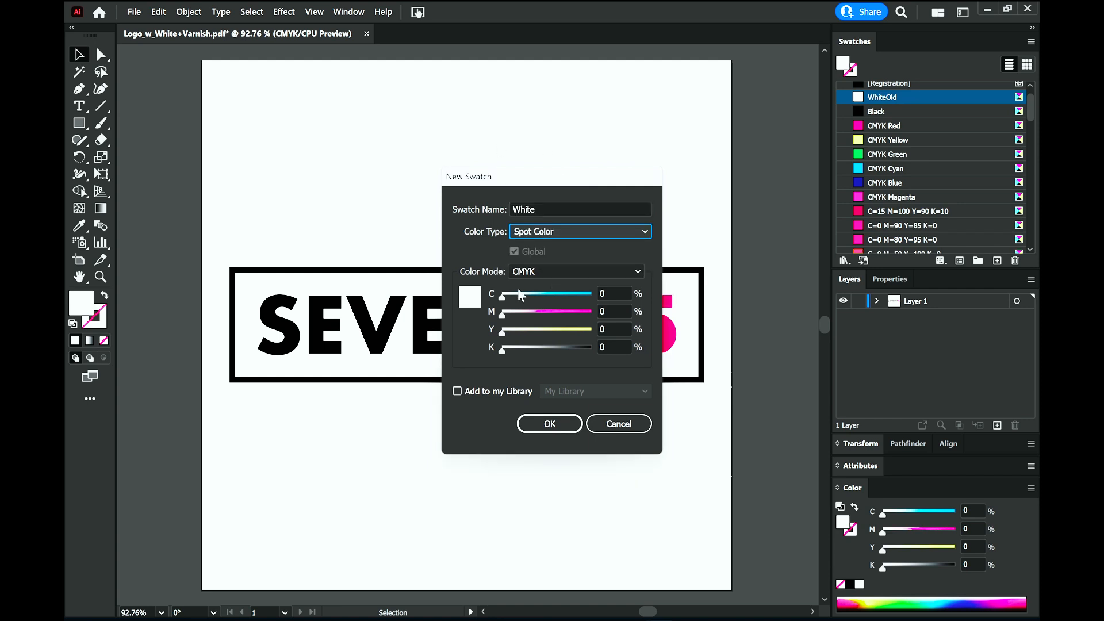
left_click_drag(519, 293, 534, 293)
type("37")
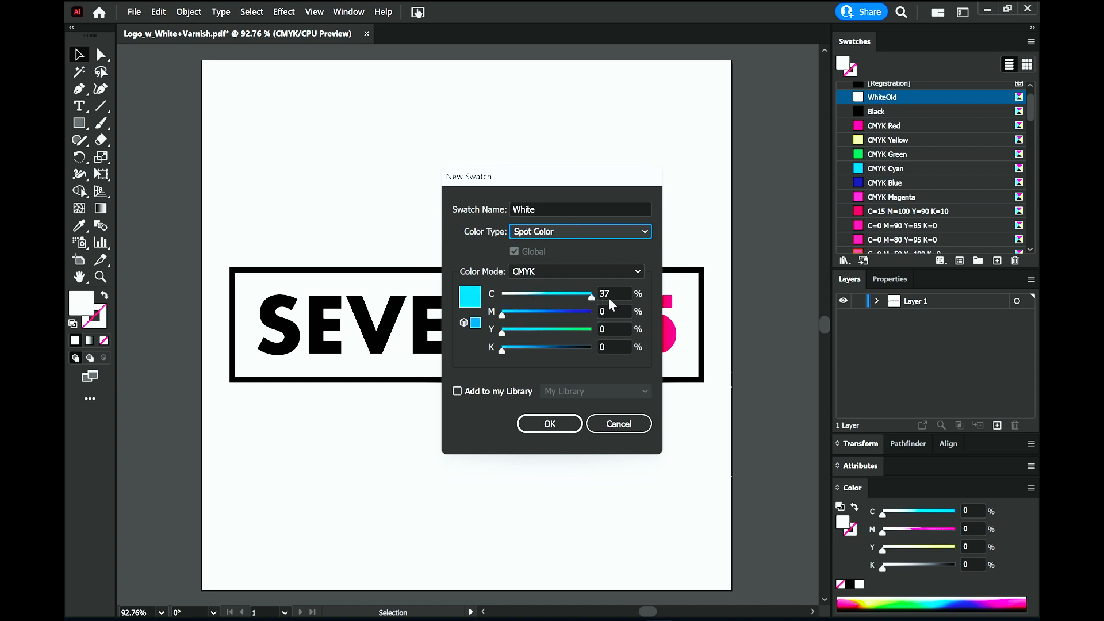
left_click(550, 424)
type("V")
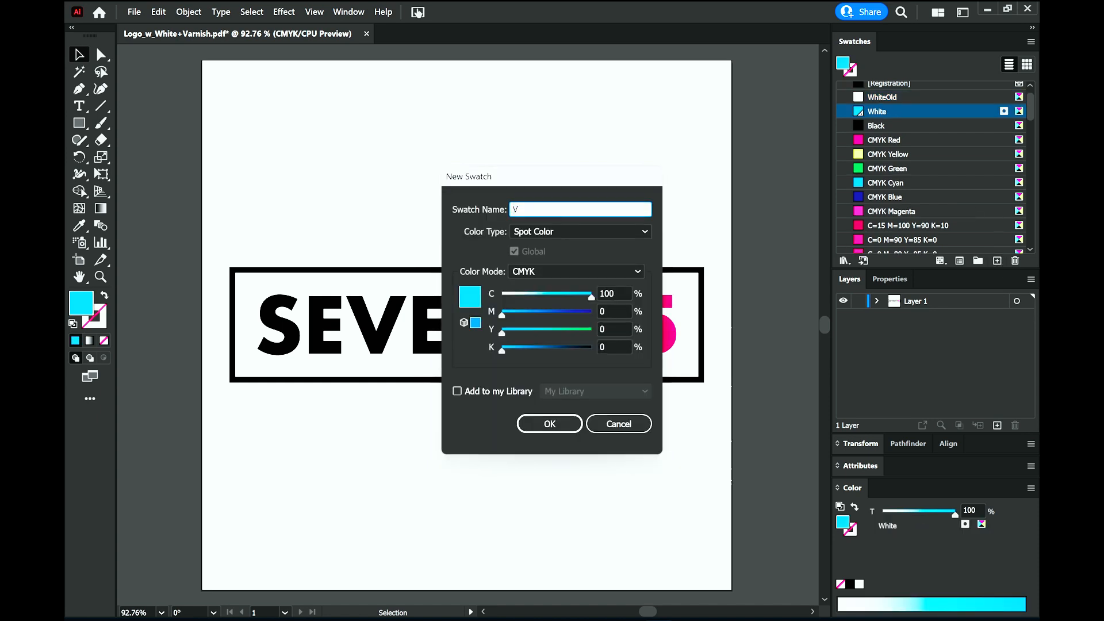
Step: Create a spot-colour swatch named Varnish with M=100
type("arnish")
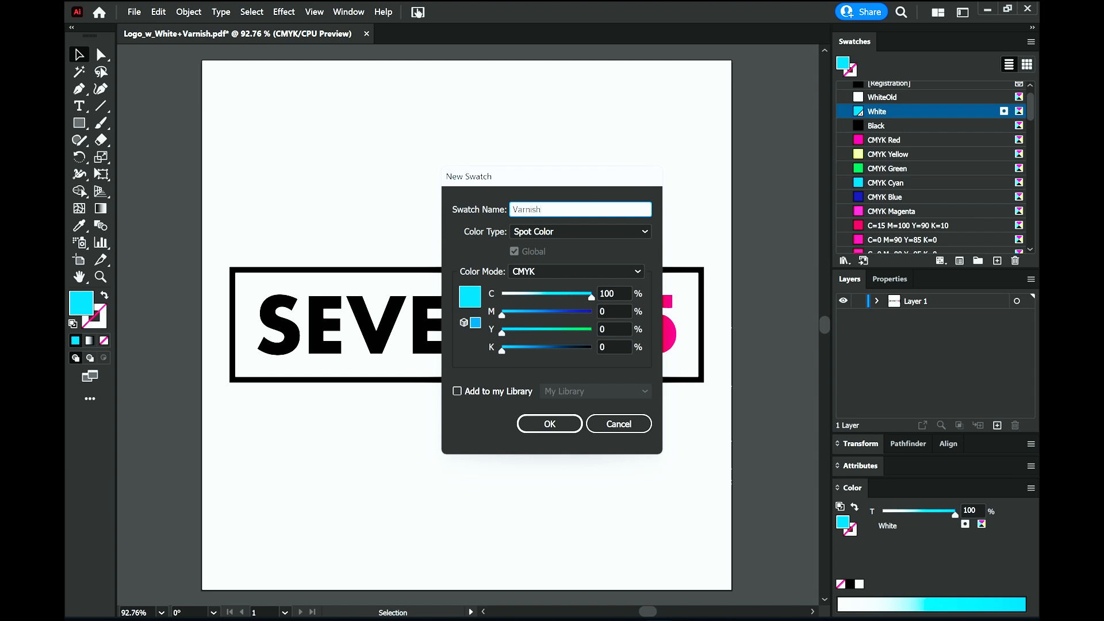
left_click_drag(501, 311, 551, 312)
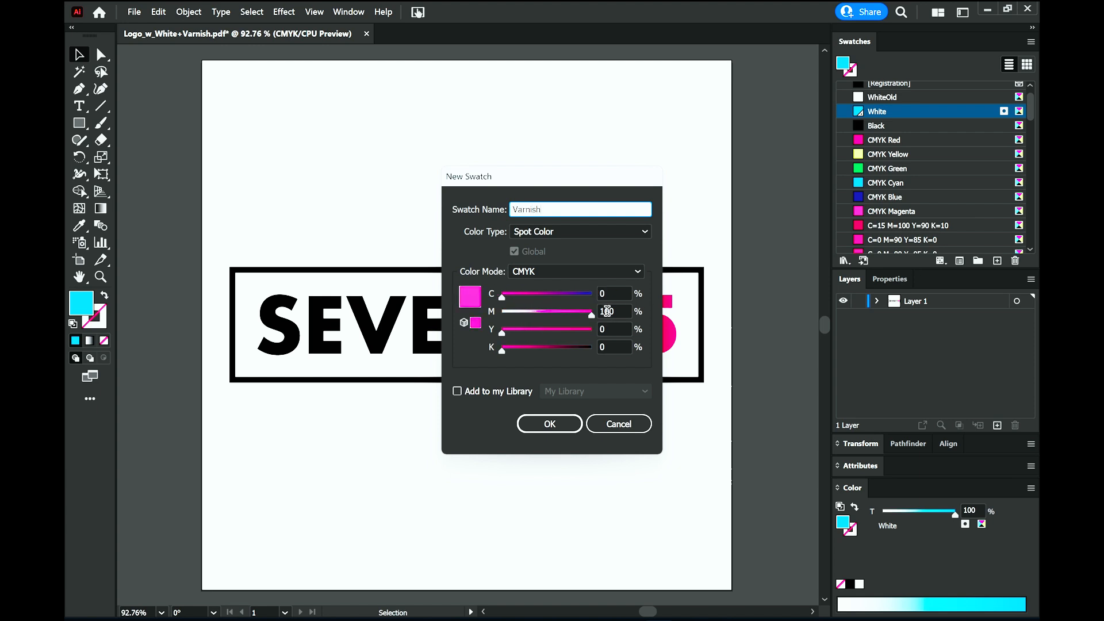
left_click(550, 423)
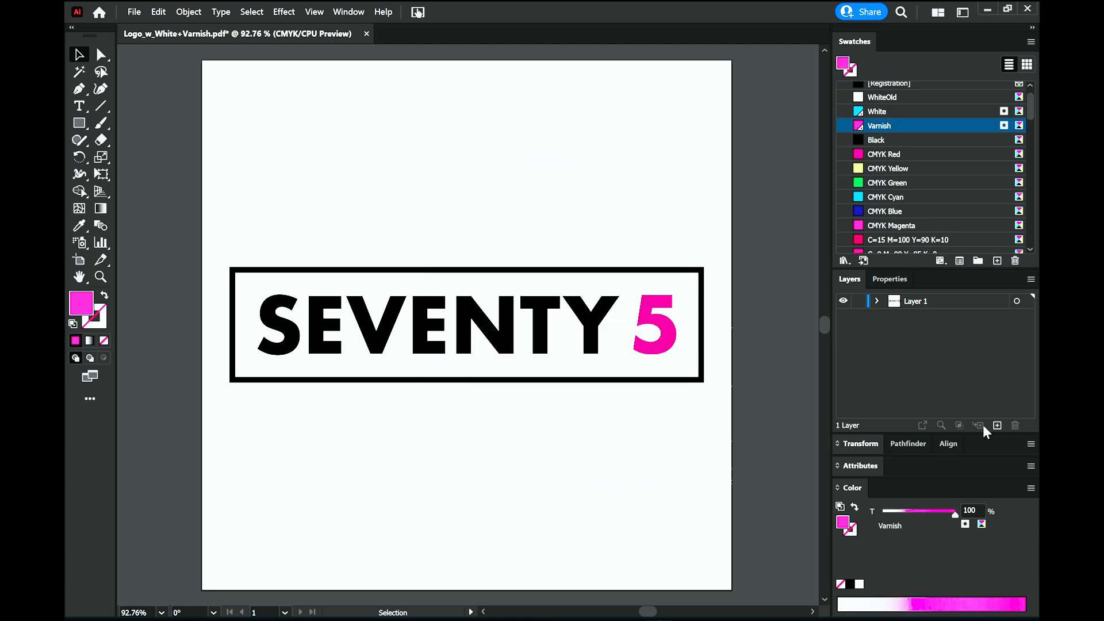
Step: Create a White layer above Layer 1, paste the logo copy in place and fill it with the White spot colour
left_click(997, 425)
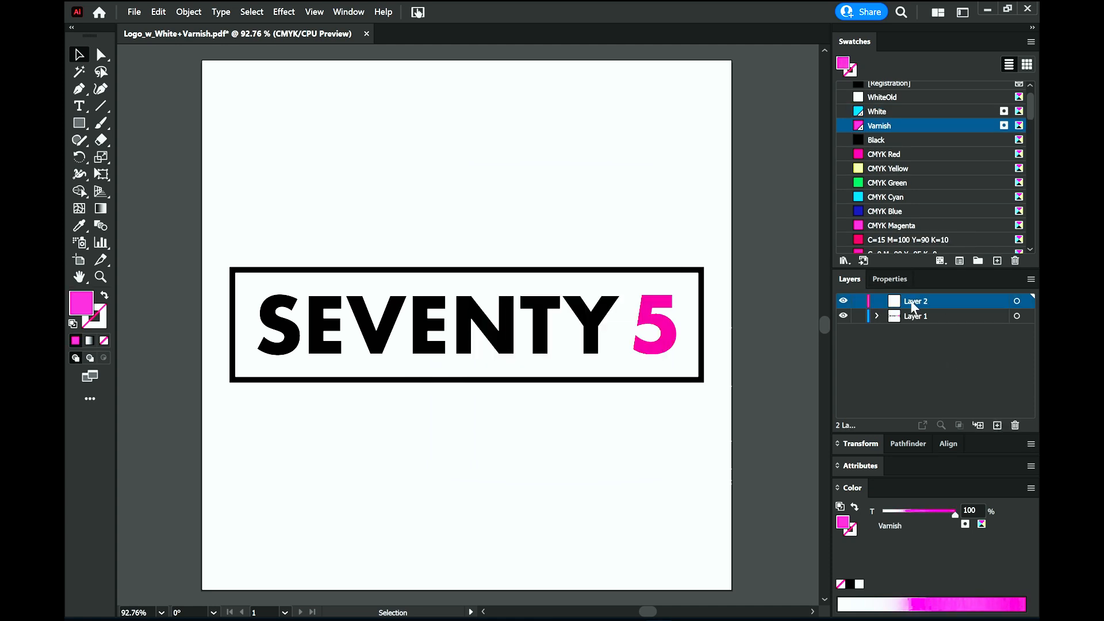
double_click(915, 301)
type("White")
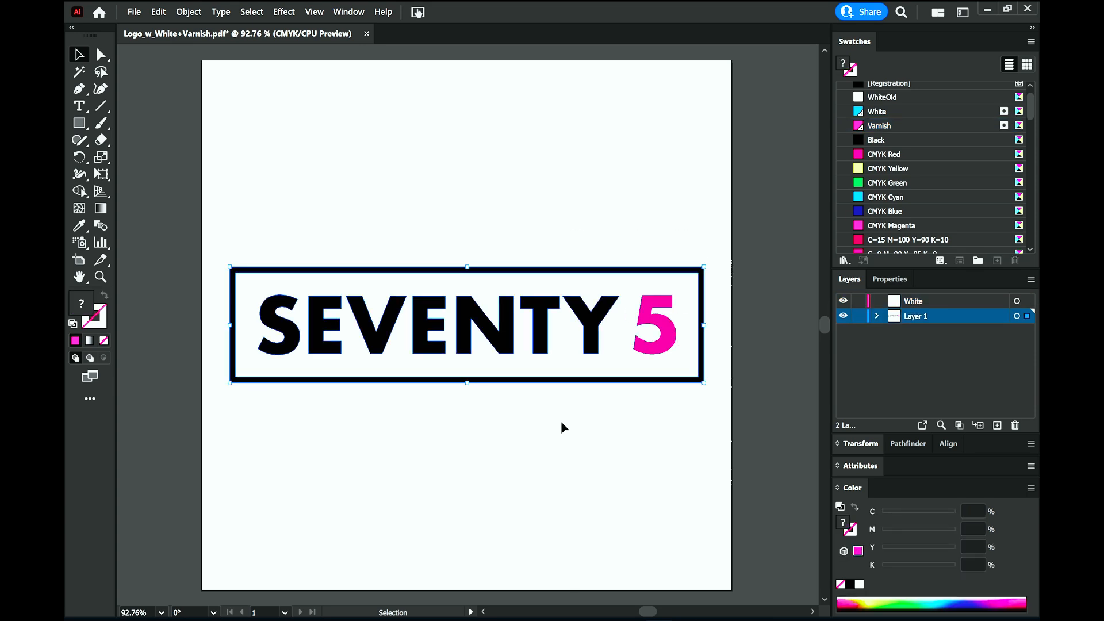
left_click(189, 11)
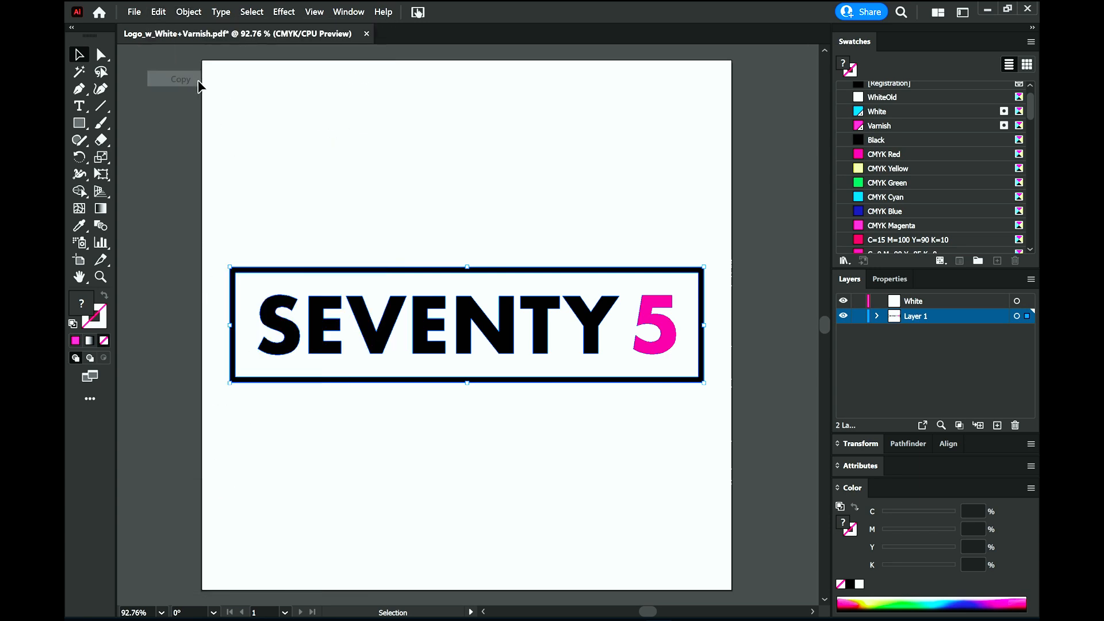
left_click(913, 301)
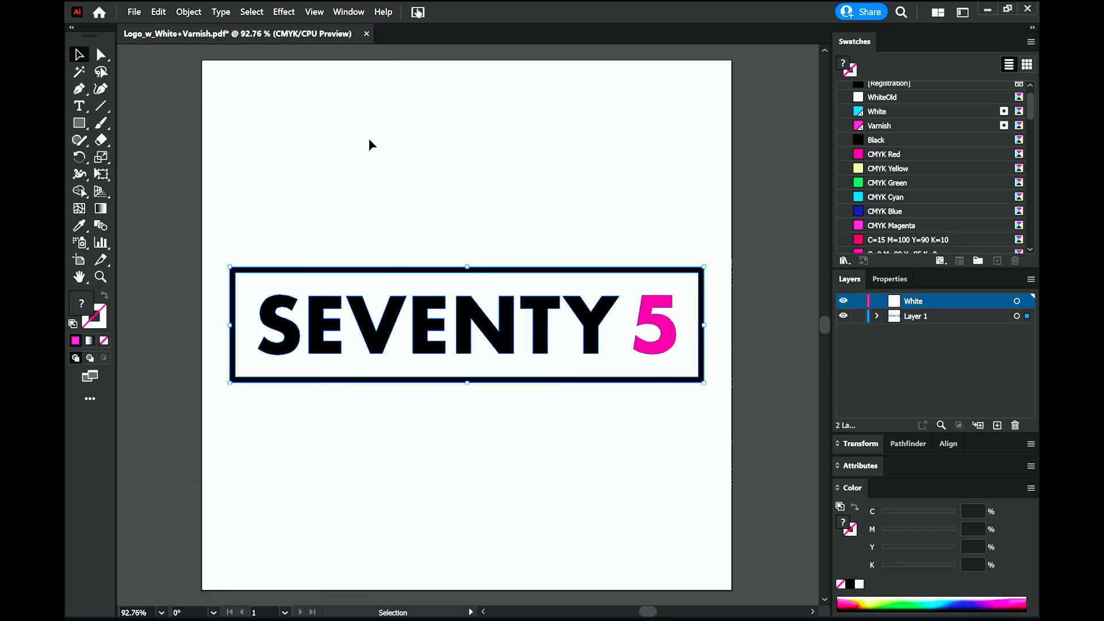
left_click(165, 12)
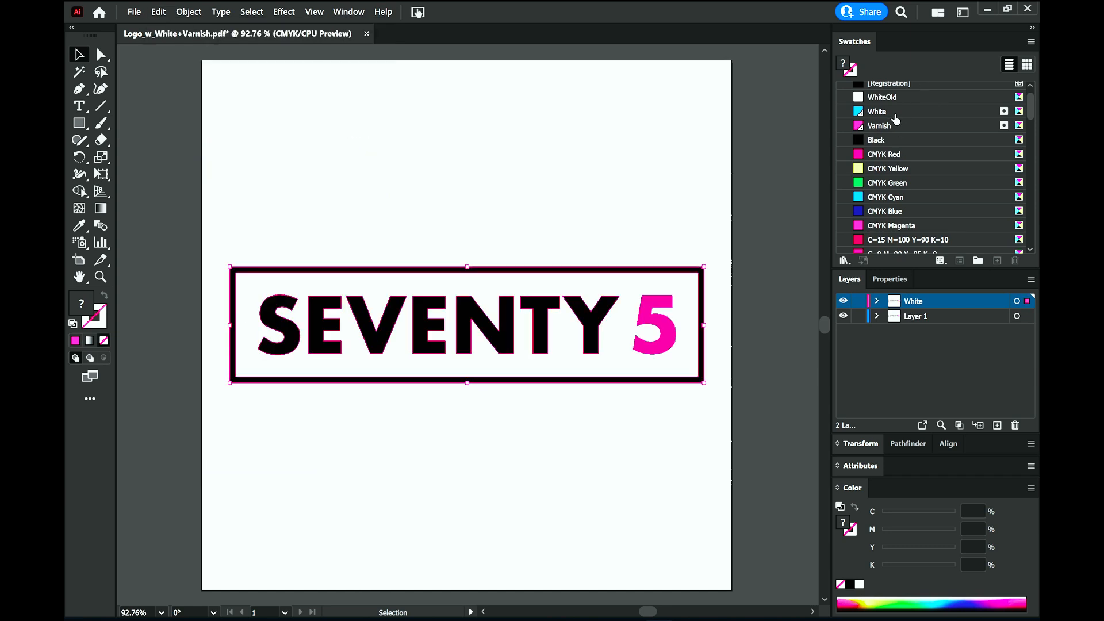
left_click(876, 112)
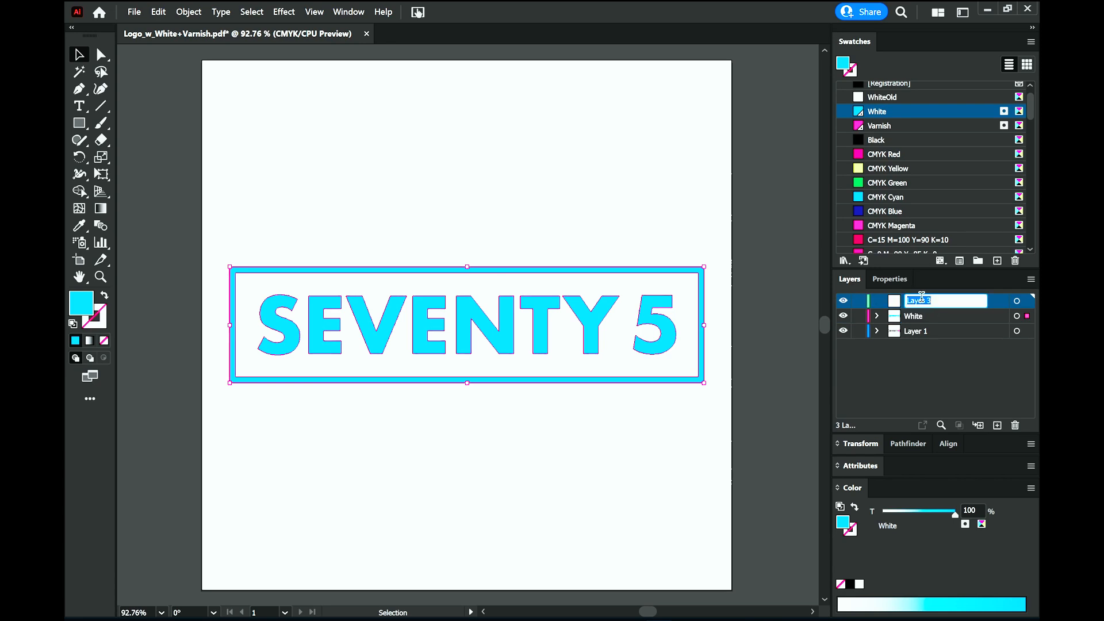
Step: Name the new layer Varnish, paste the logo in place on it and fill it with the Varnish spot colour
type("Varnish")
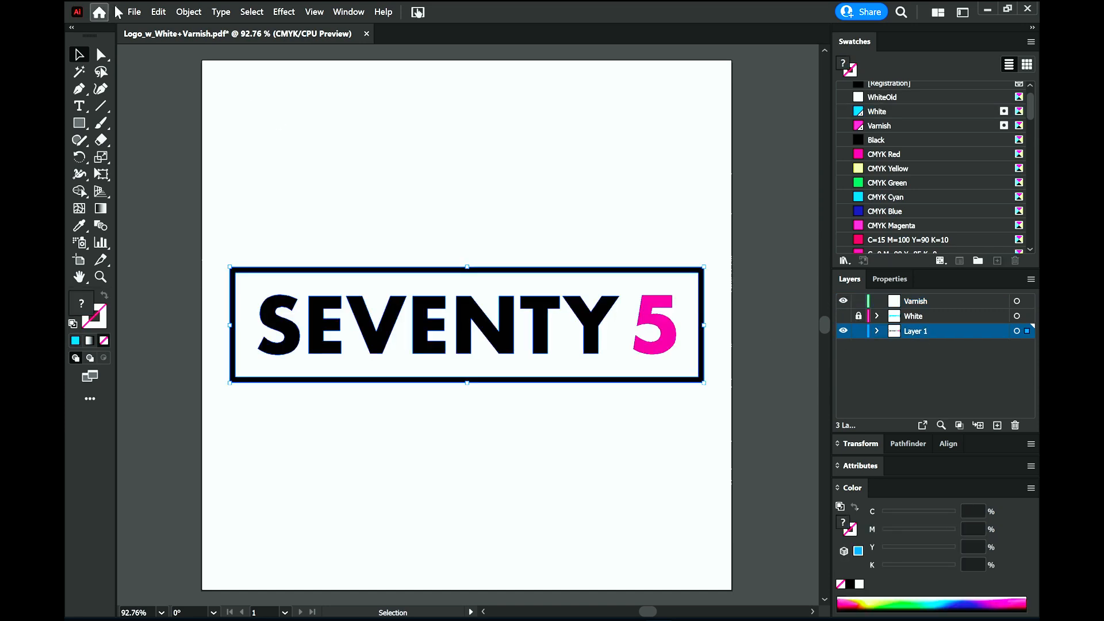
left_click(165, 12)
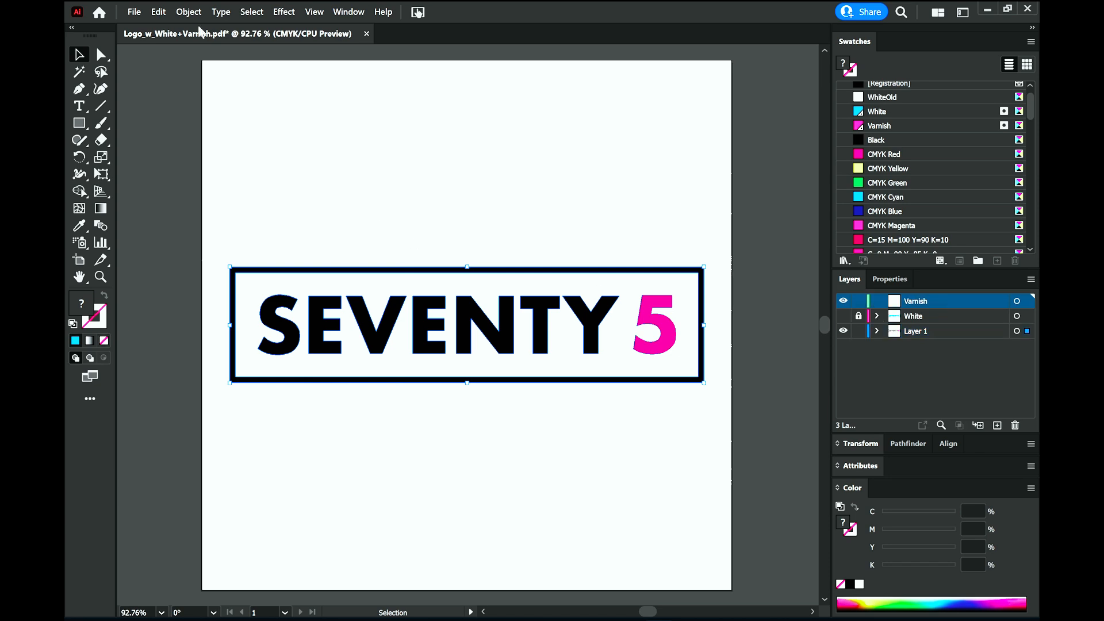
left_click(157, 10)
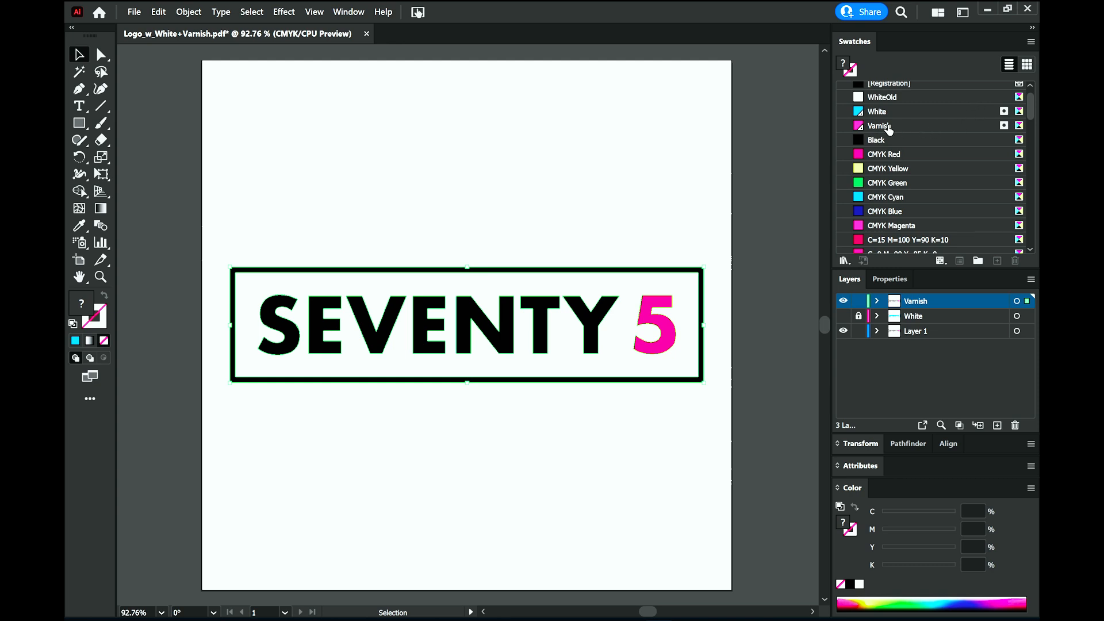
left_click(878, 125)
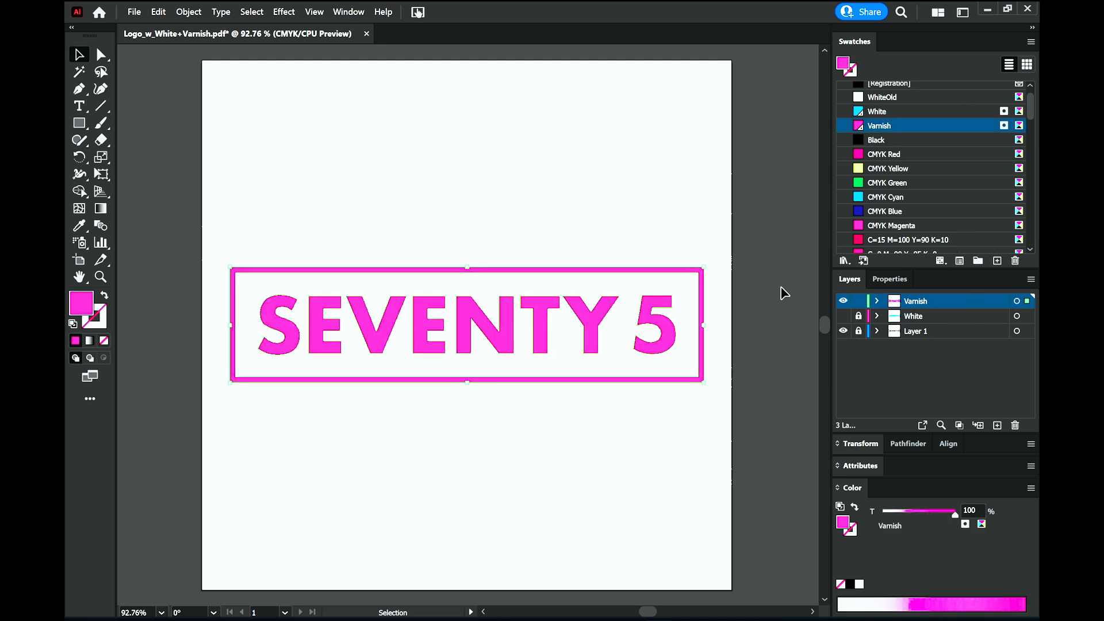
mouse_move(729, 246)
type("50")
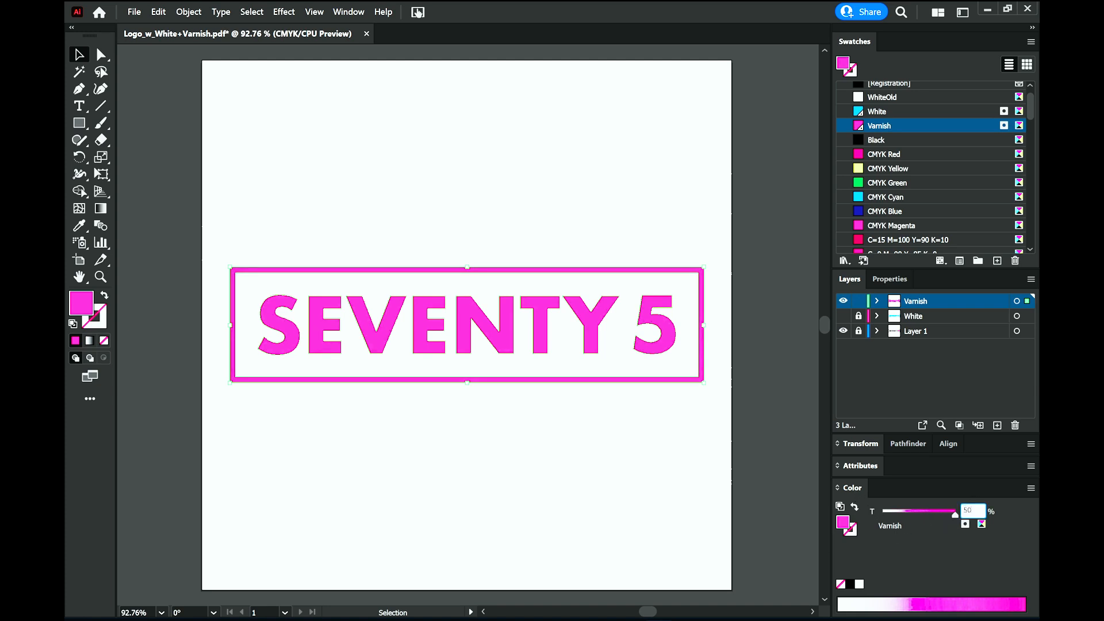
Step: Lower the Varnish-filled logo to a 50% tint and hide/lock its layer
left_click_drag(948, 511, 919, 511)
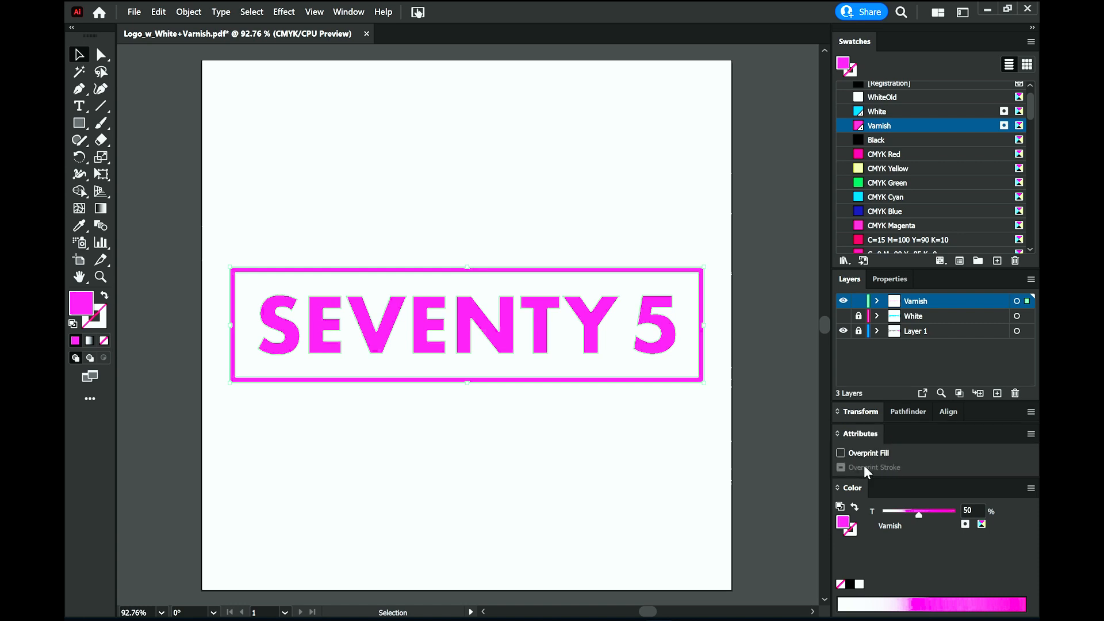
left_click(840, 453)
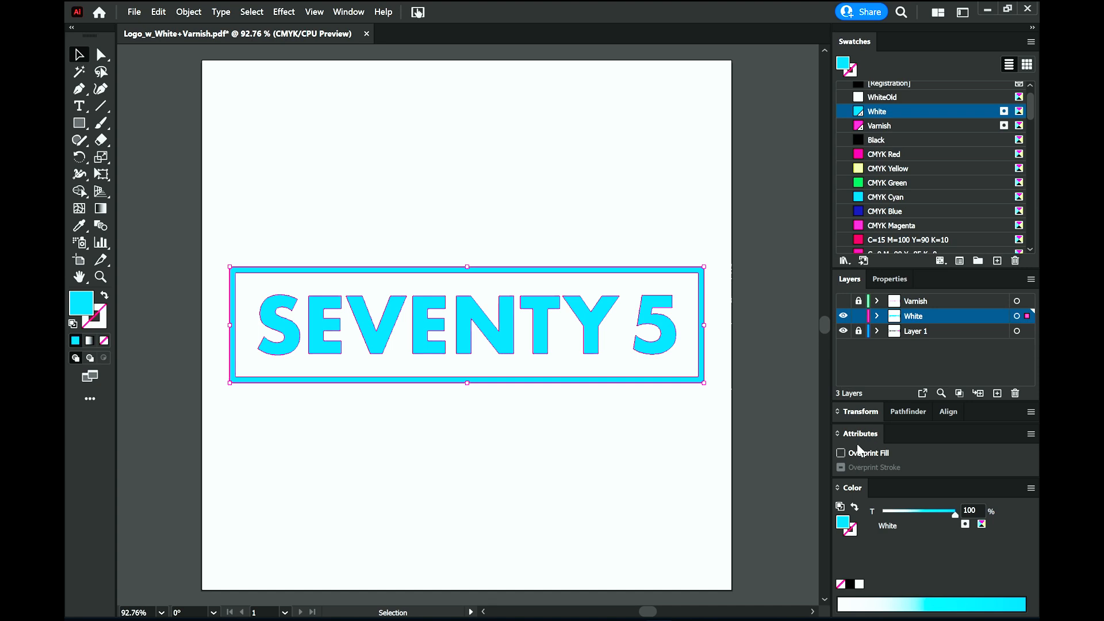
Step: Enable Overprint Fill on the White artwork without the 5, deselect and lock the White layer
left_click(840, 453)
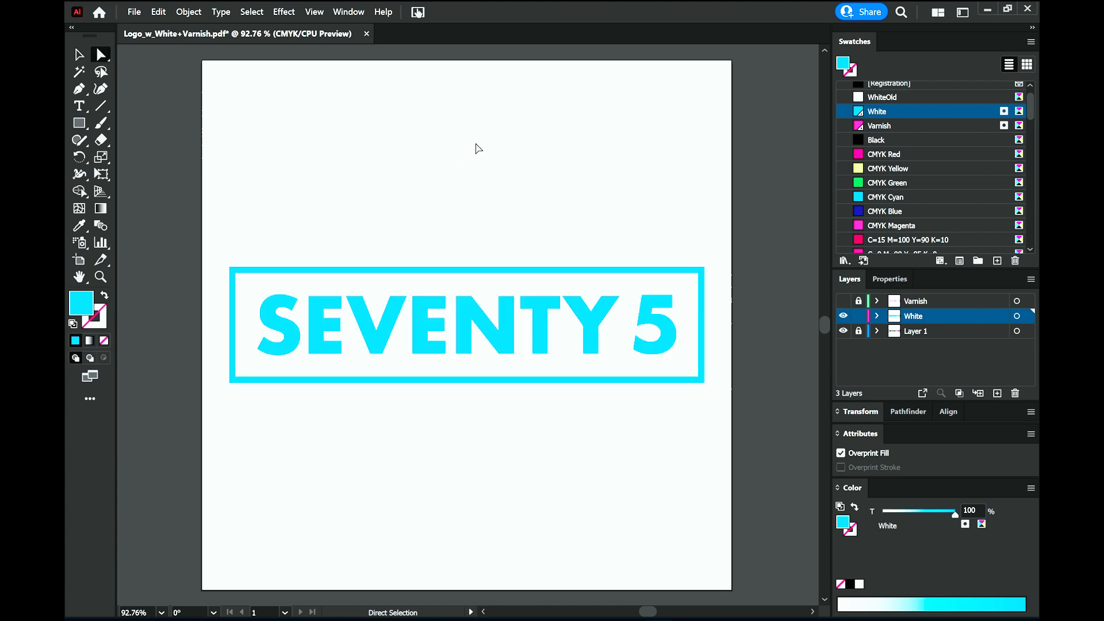
left_click(661, 328)
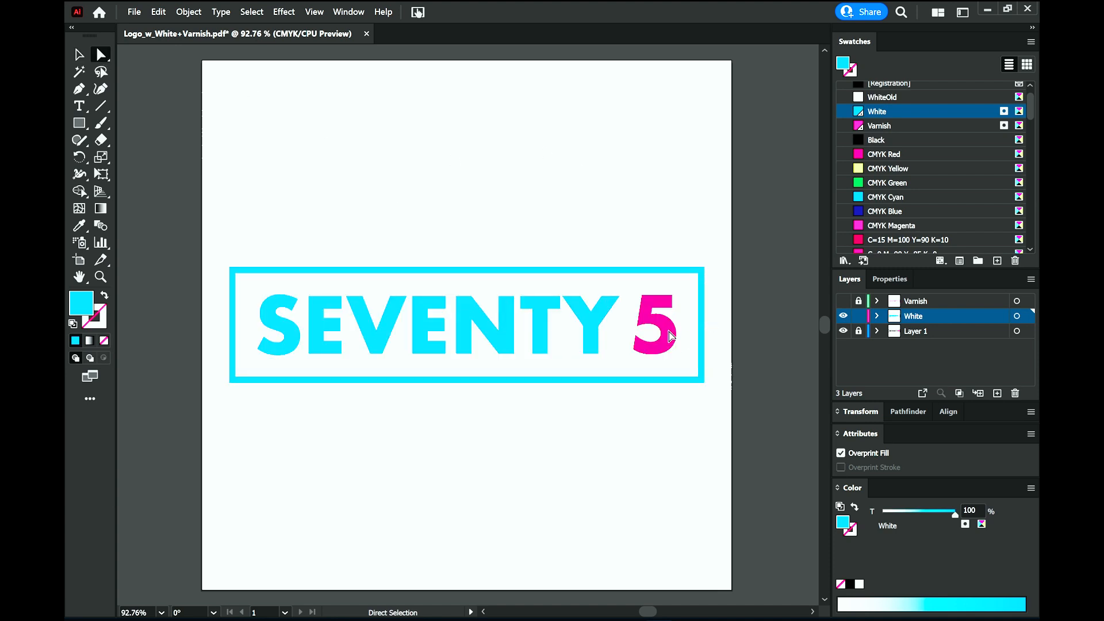
left_click(78, 54)
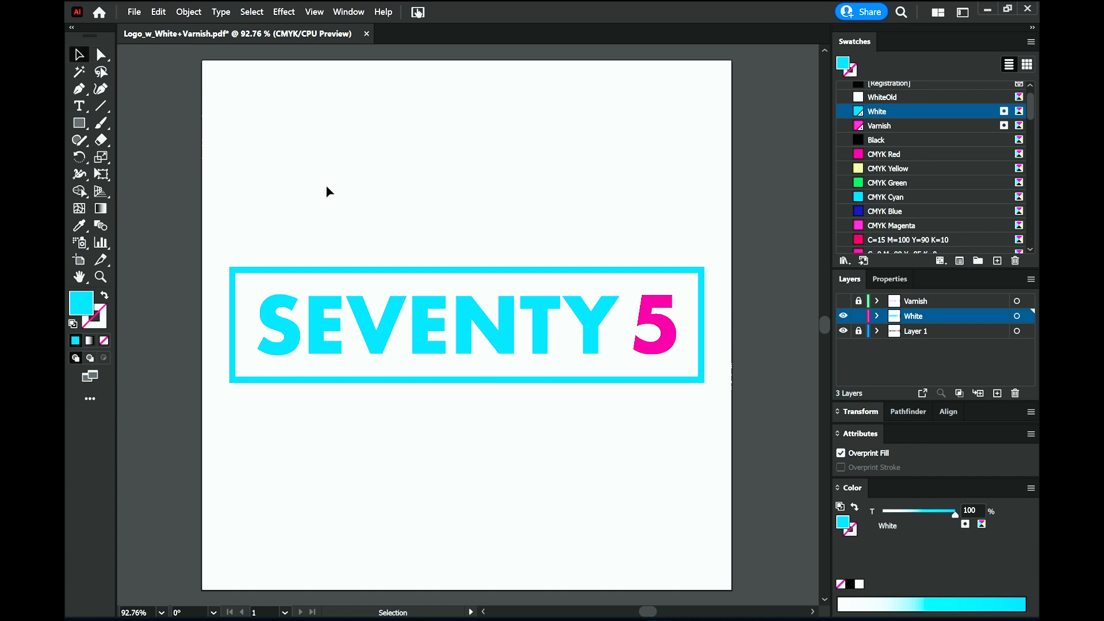
mouse_move(729, 271)
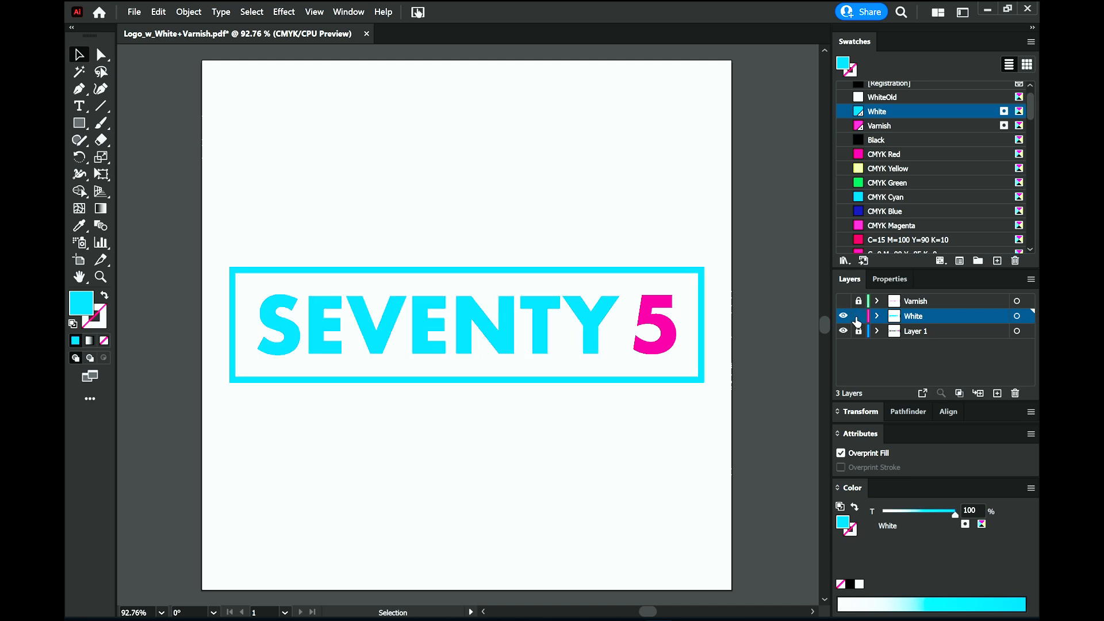
left_click(843, 315)
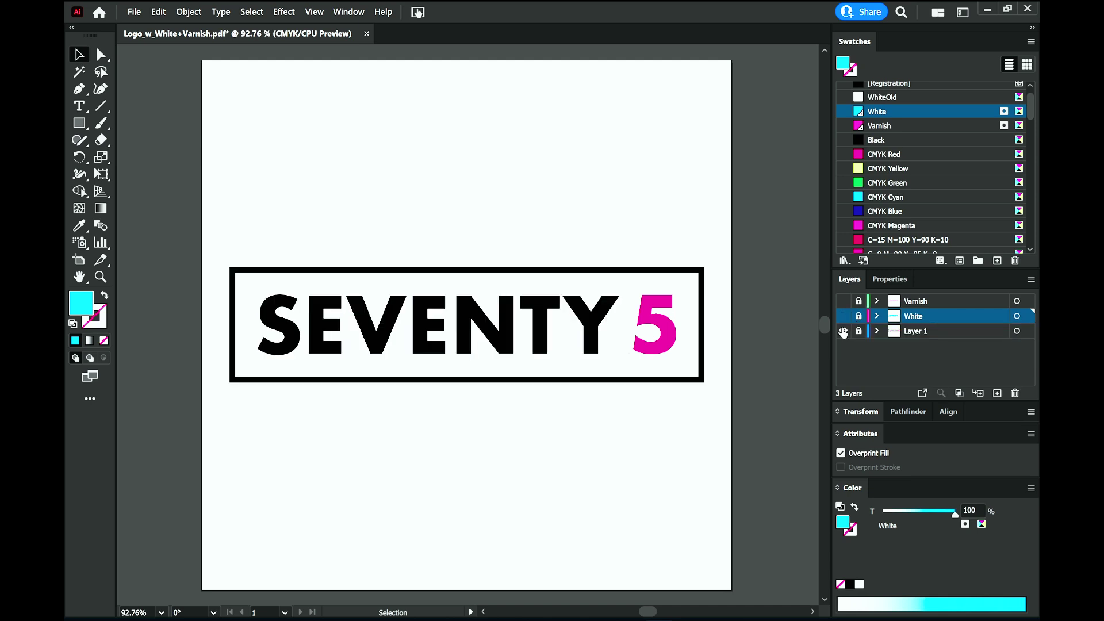
mouse_move(842, 332)
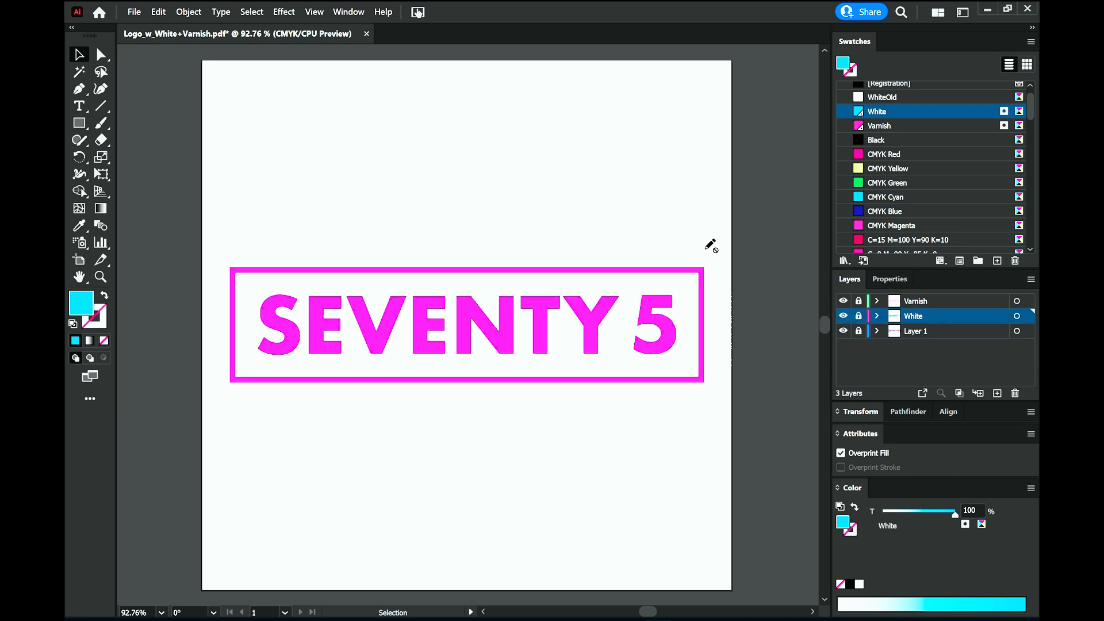
mouse_move(181, 36)
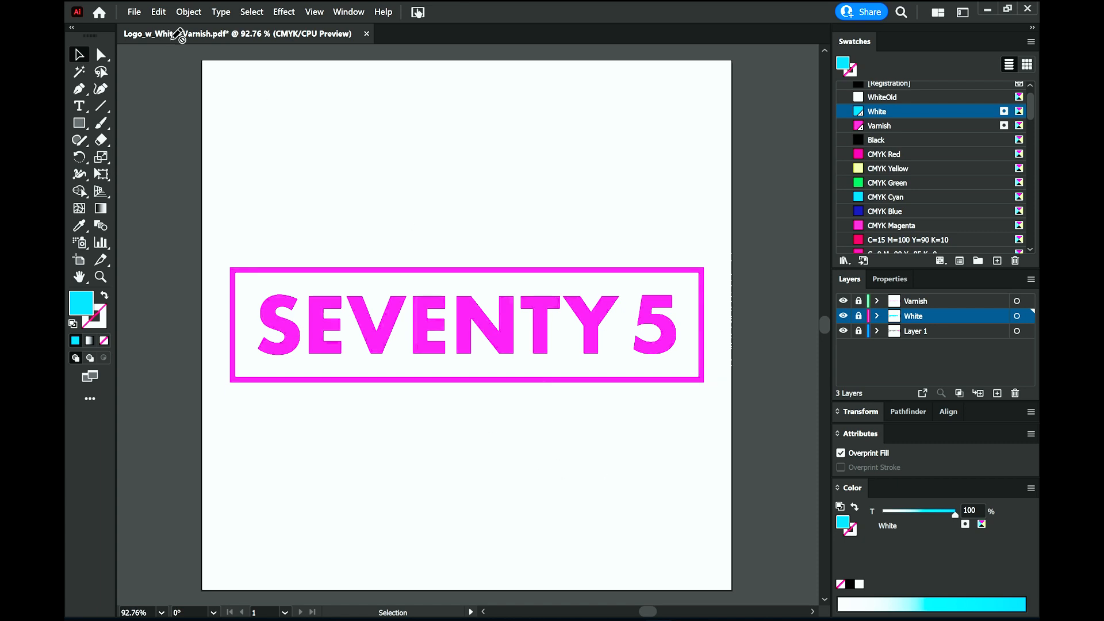
Step: Switch from Illustrator to Epson Edge Print with an empty job list
left_click(138, 12)
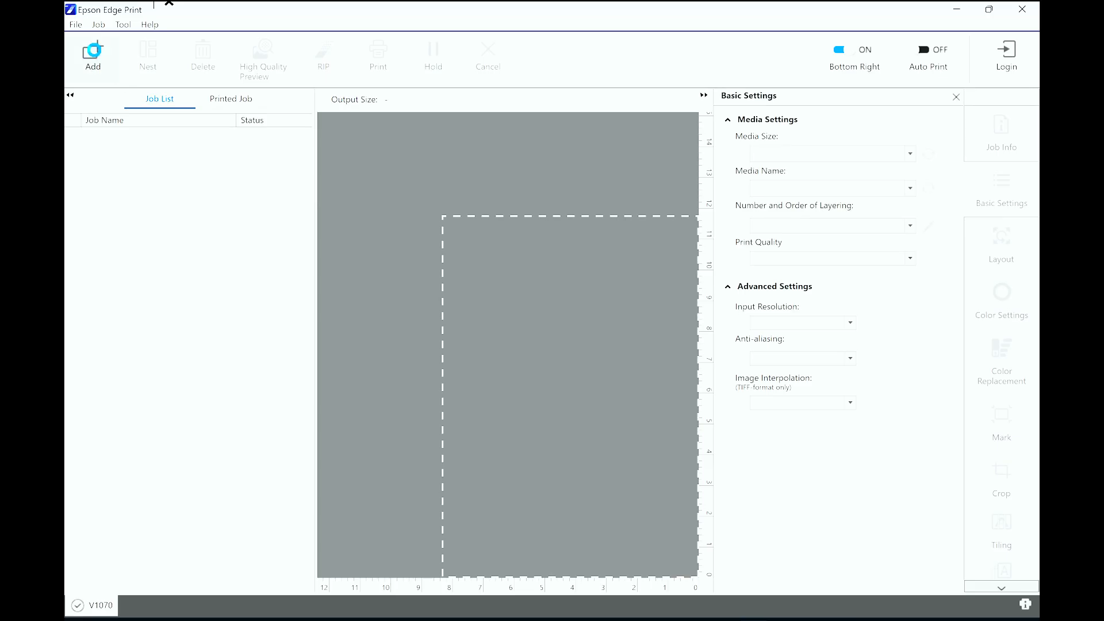
Step: Add the logo PDF as a job set to Triple Layer (White -> Color -> Varnish) and preview its layers
left_click(93, 50)
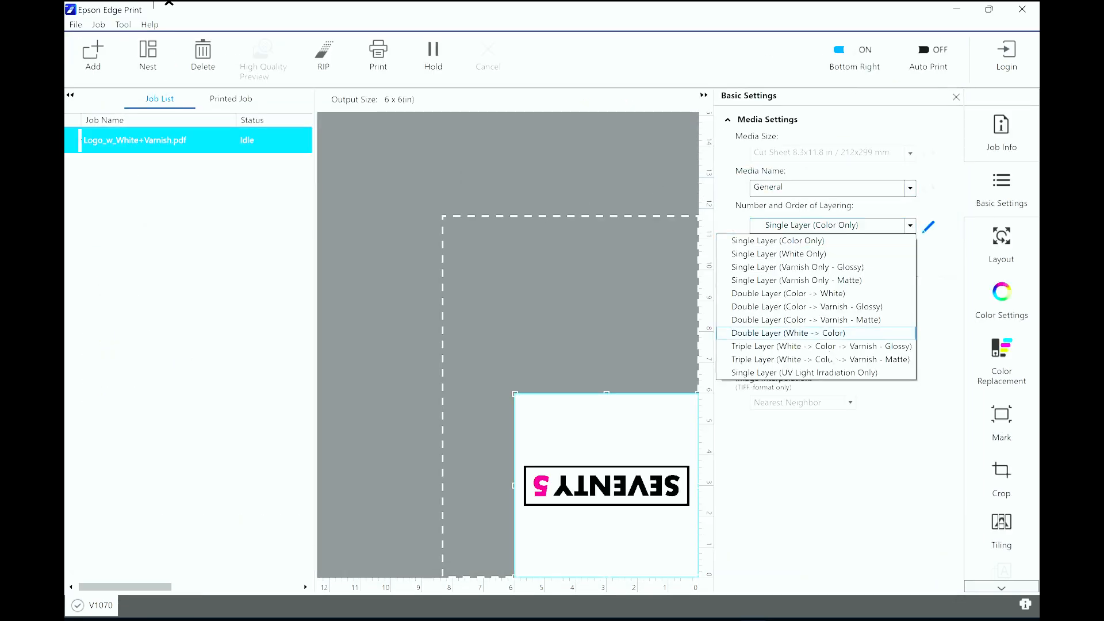
left_click(821, 346)
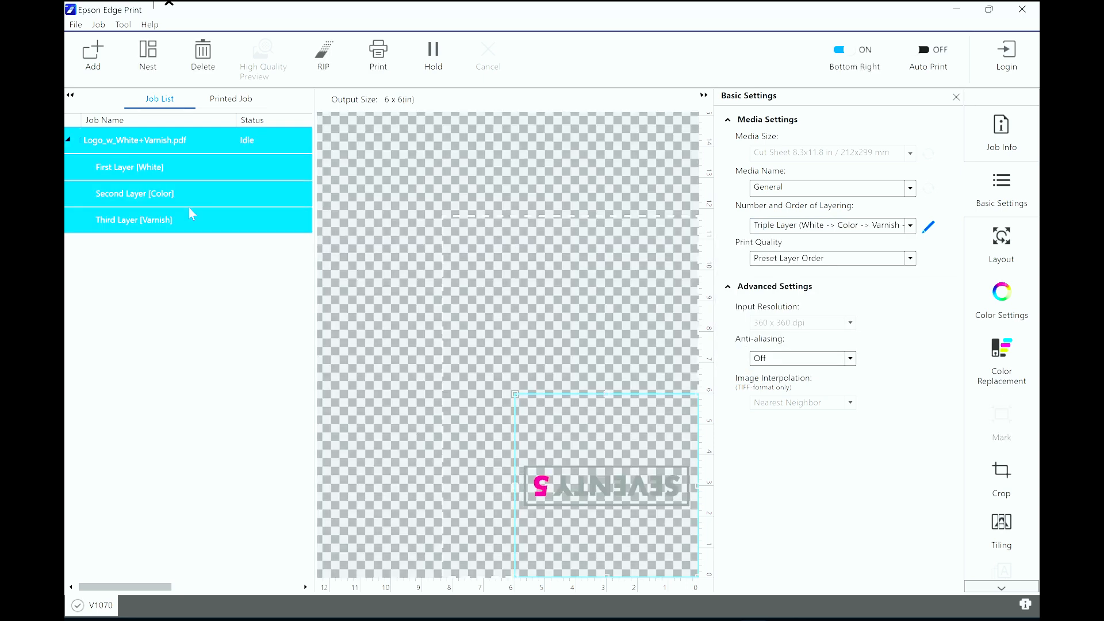
left_click(134, 168)
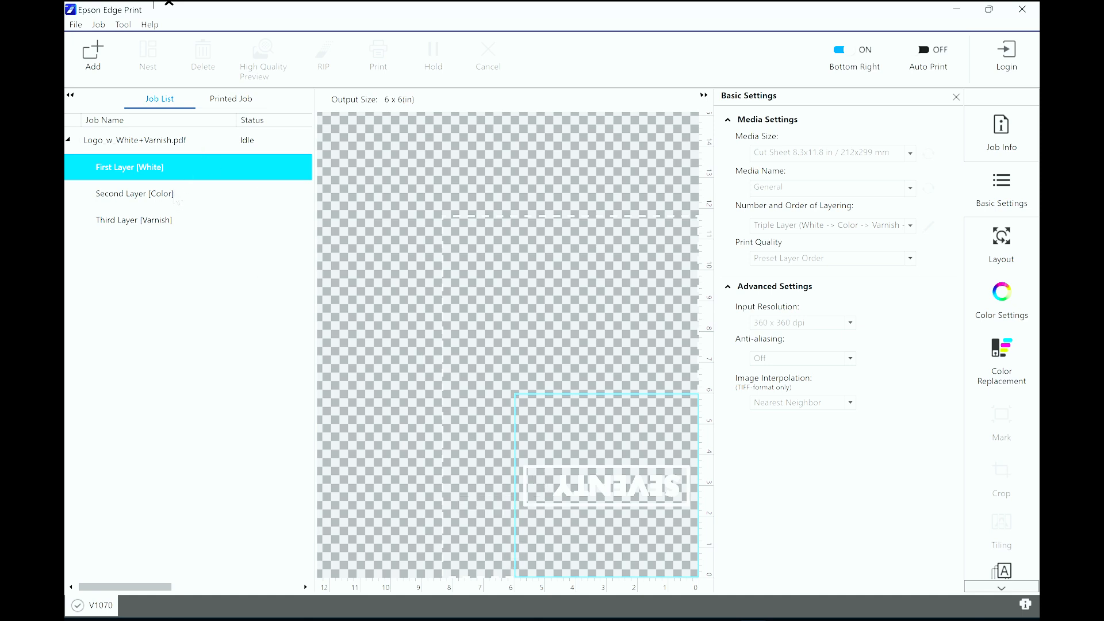
left_click(133, 220)
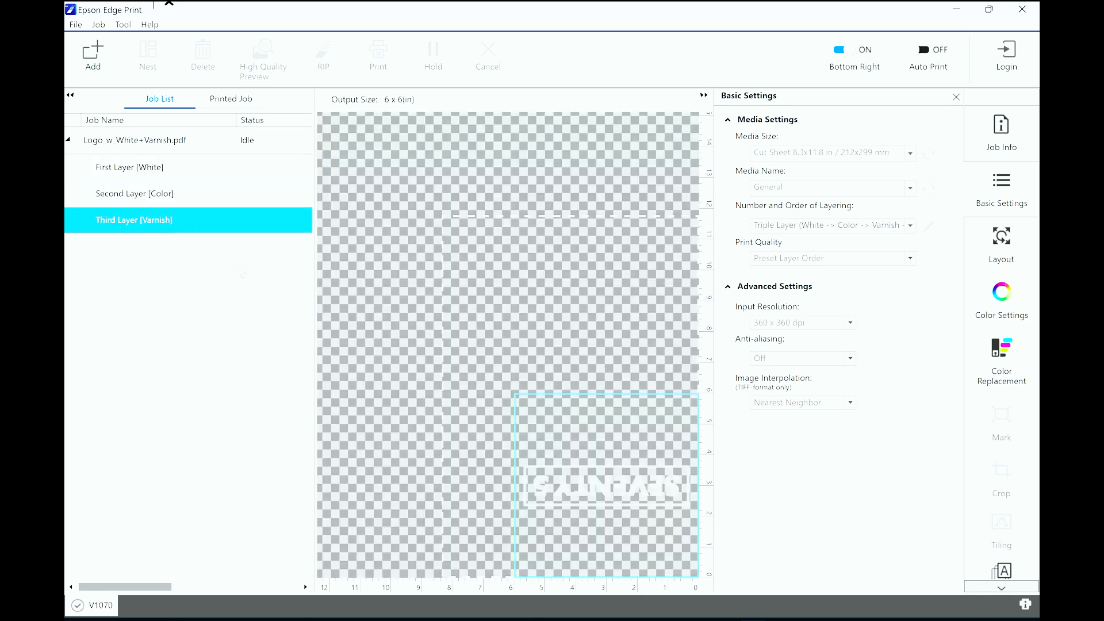